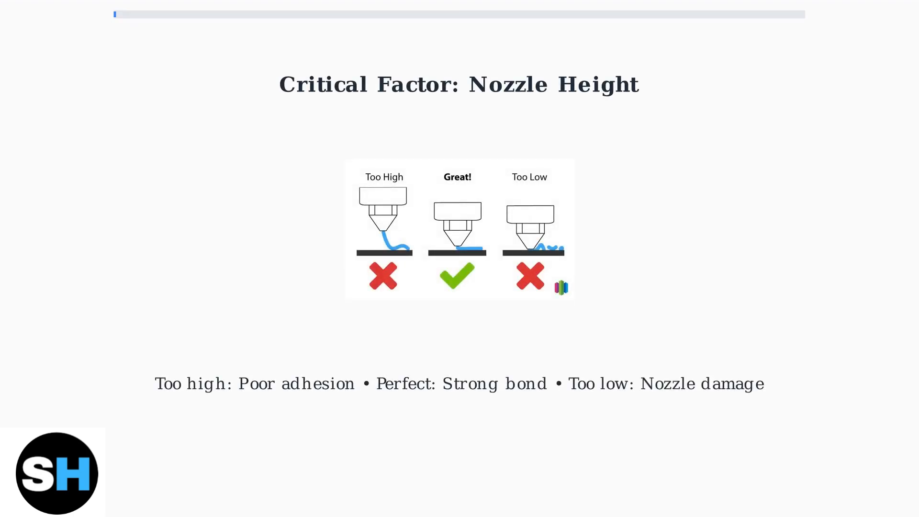
key(Right)
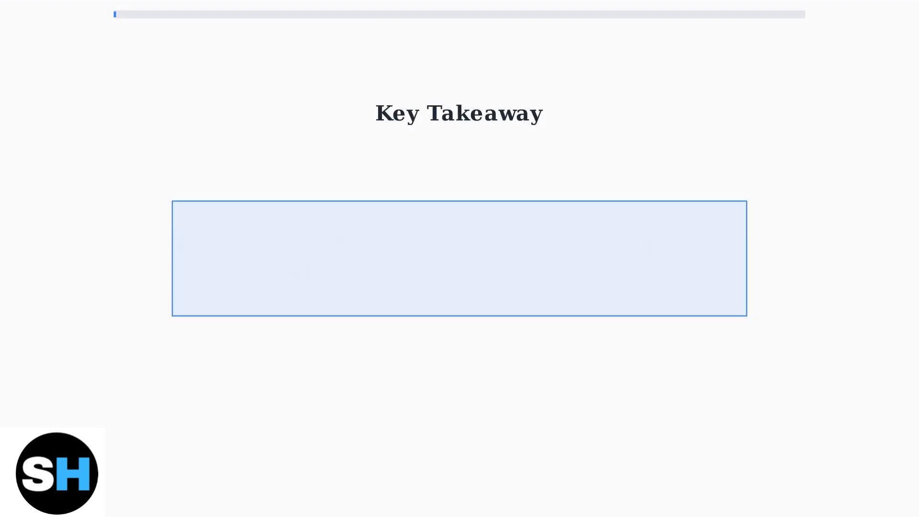
key(Right)
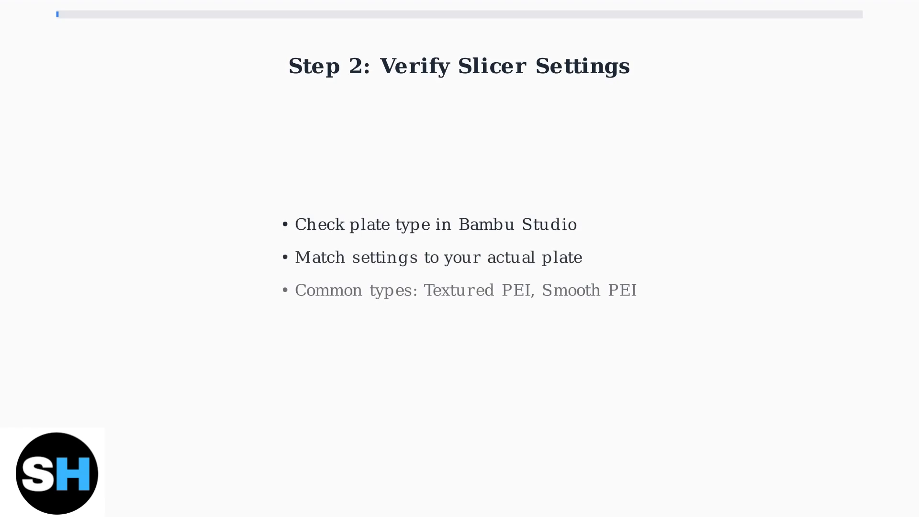